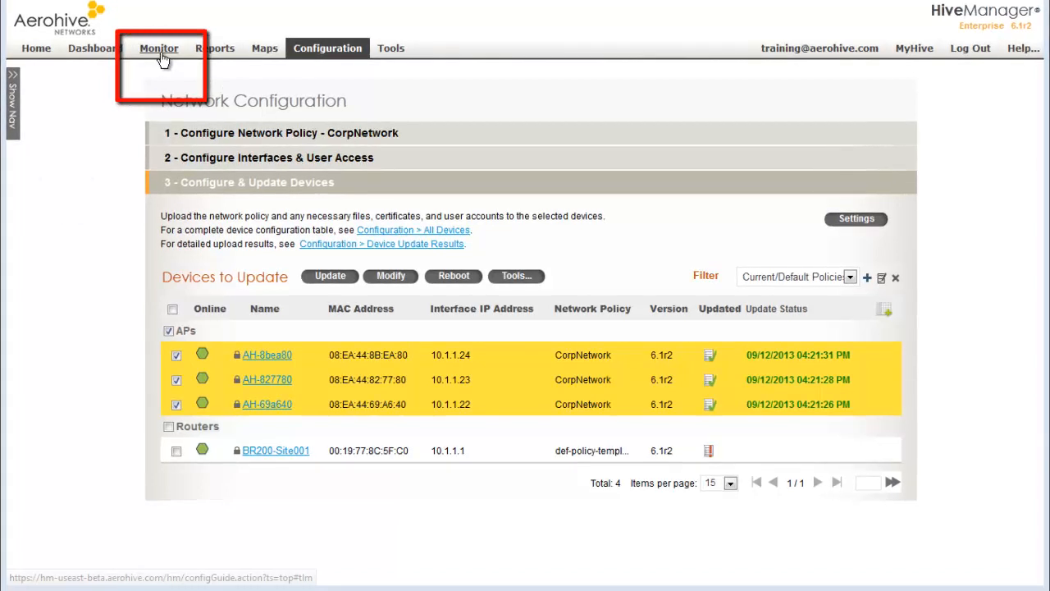
Show all managed devices under Monitor and expand the Clients section of the navigation tree.
left_click(159, 48)
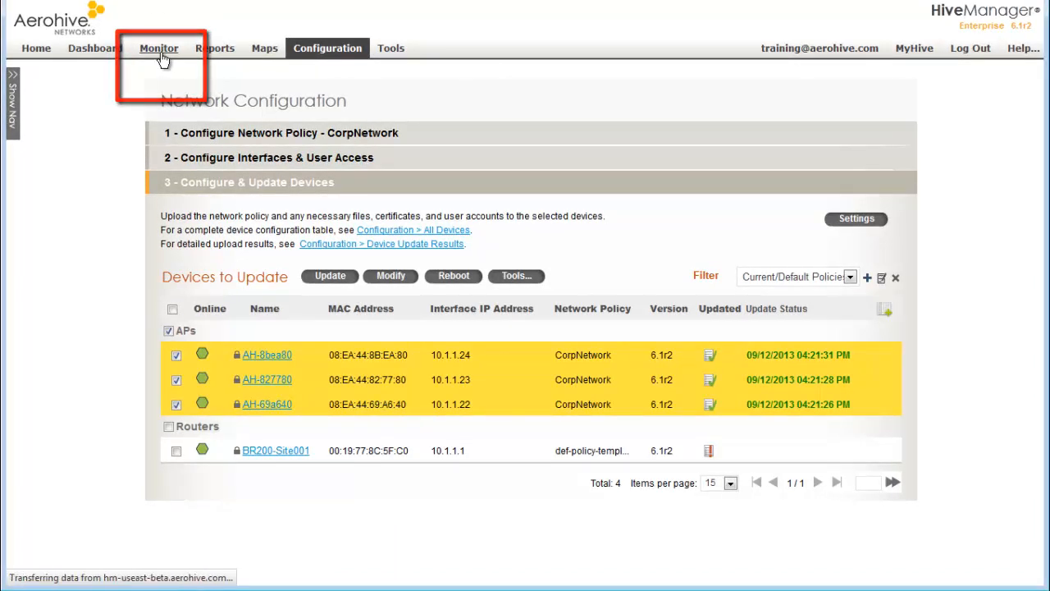
left_click(158, 48)
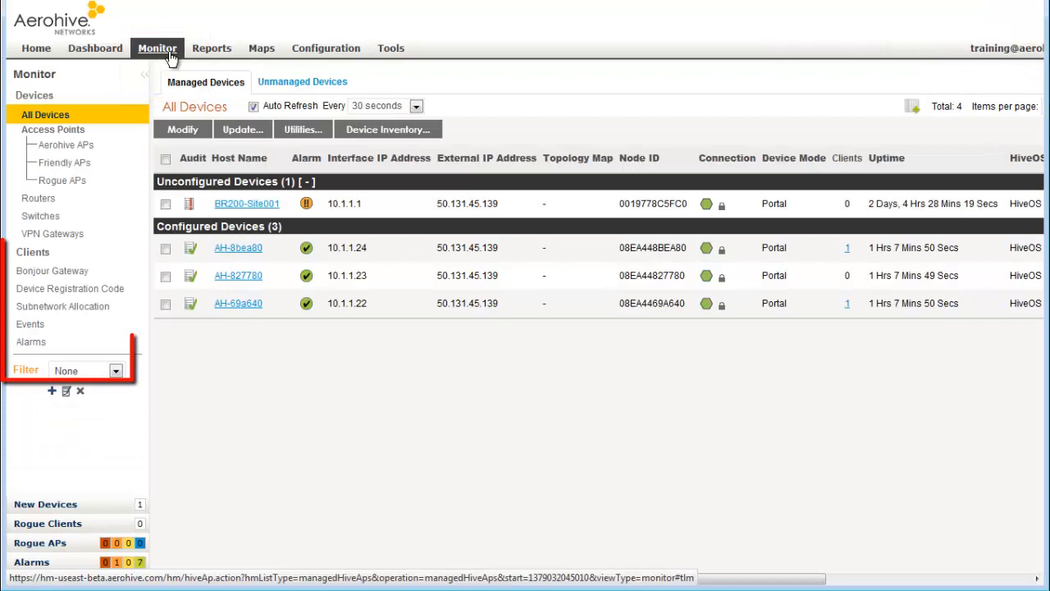
left_click(33, 253)
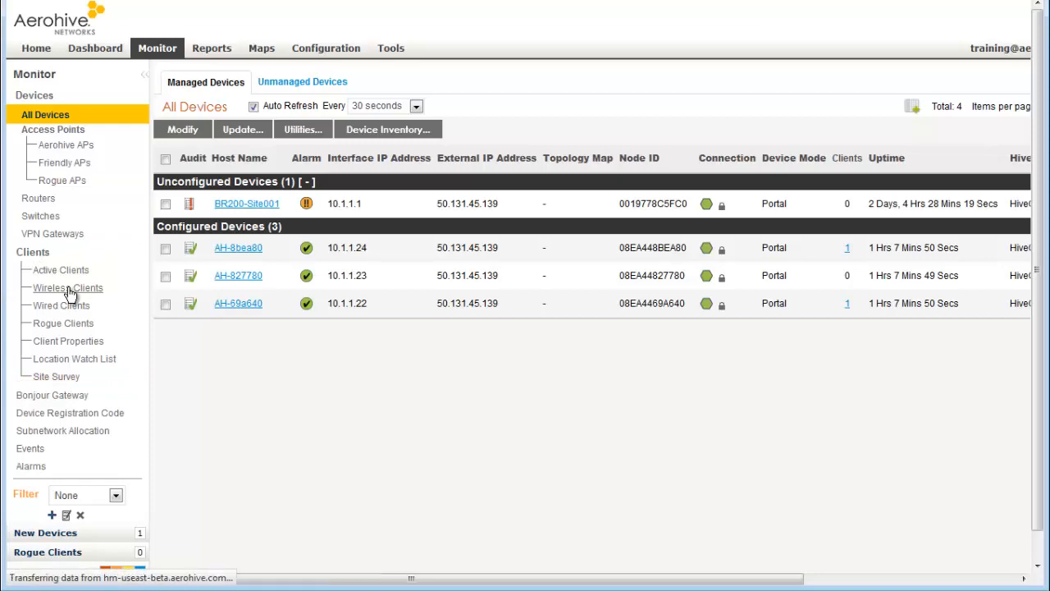
List the connected Wireless Clients, revealing the Mac OS device on VLAN 2 and Android on VLAN 4.
left_click(68, 288)
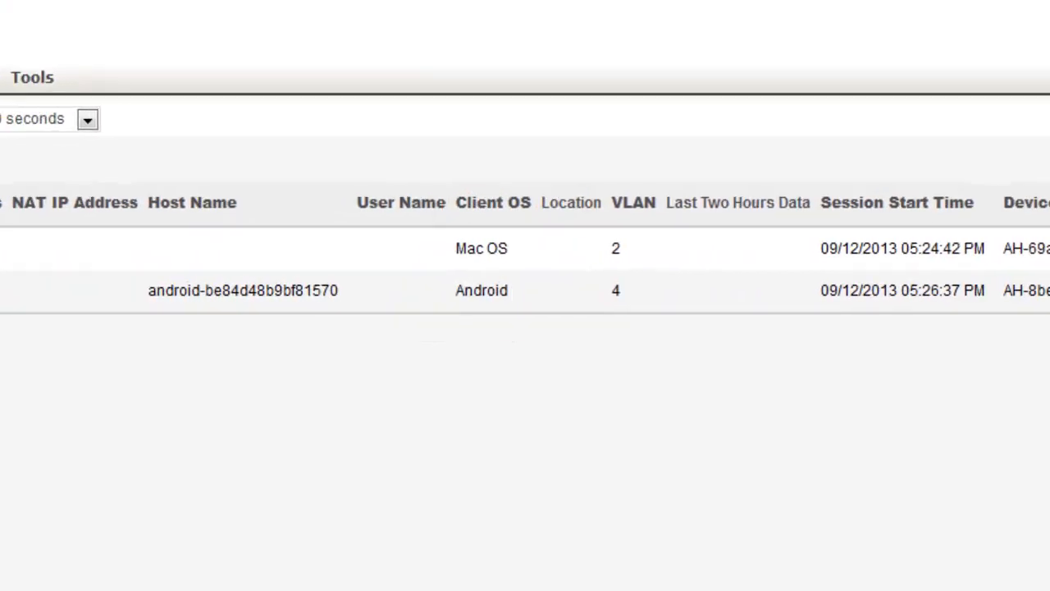
scroll("right", 3)
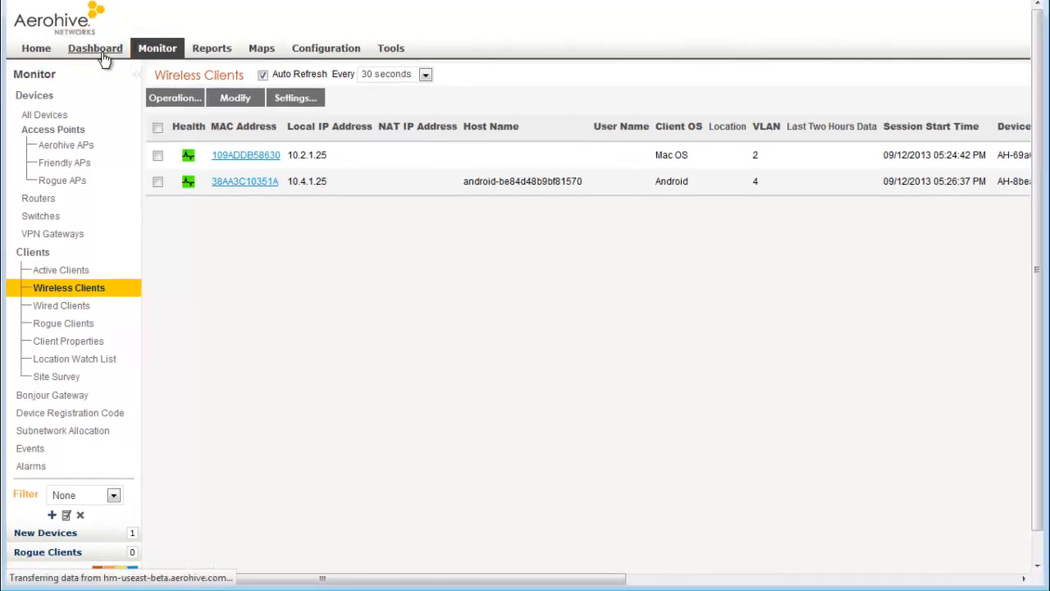
Load the Dashboard's Network Summary perspective with its client and usage charts for the last hour.
left_click(92, 48)
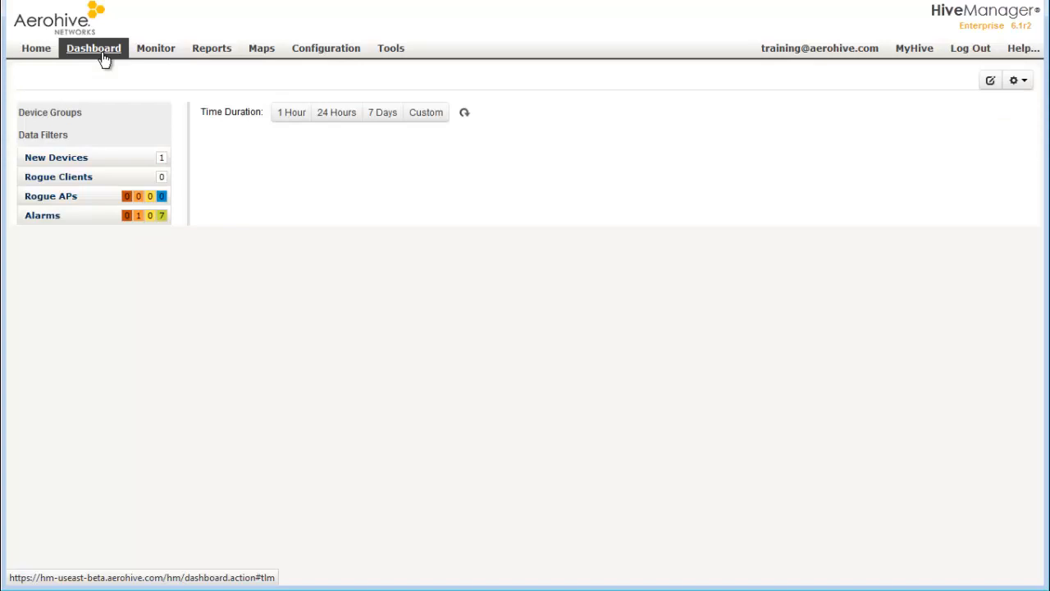
left_click(93, 48)
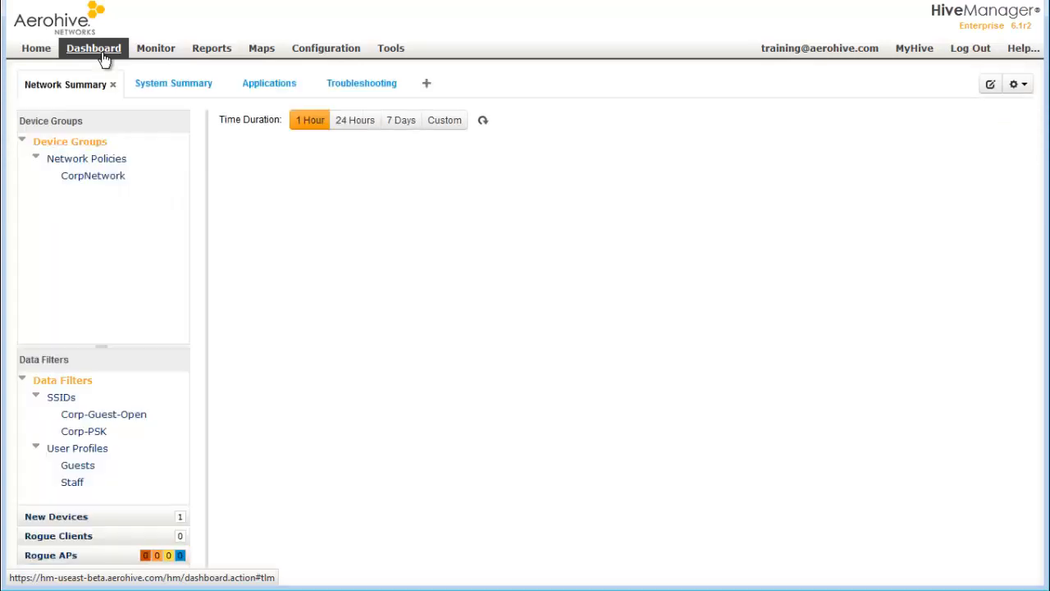
left_click(92, 48)
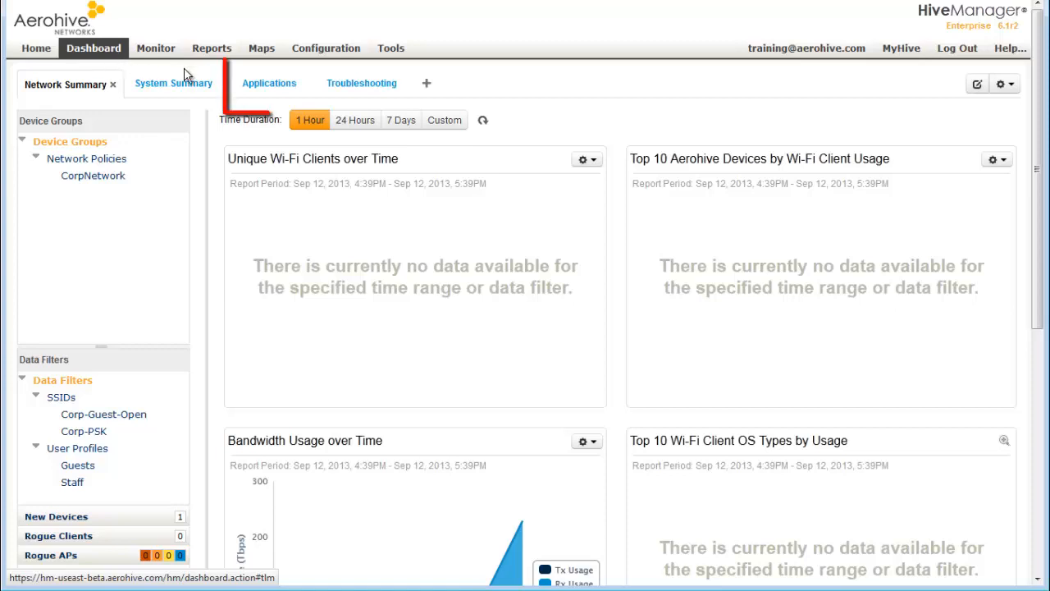
Show Applications usage on the dashboard filtered to the Corp-PSK SSID.
left_click(269, 82)
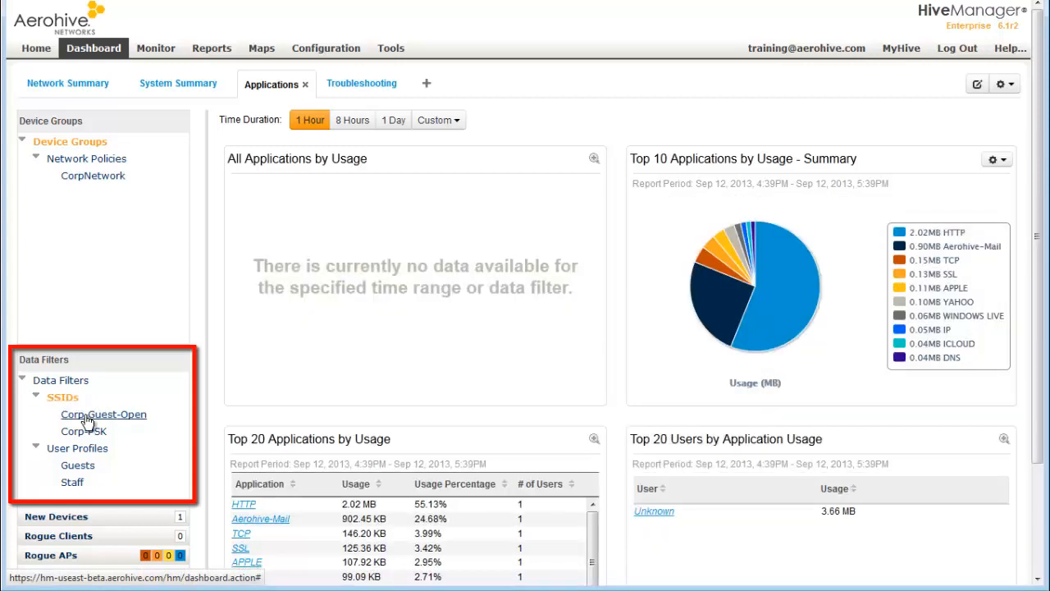
left_click(103, 414)
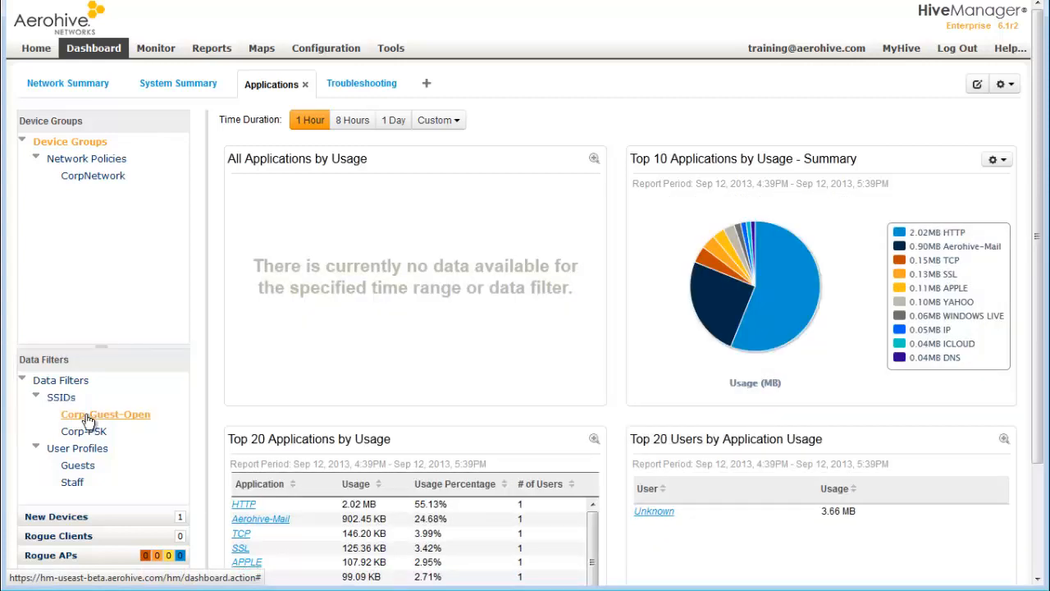
left_click(105, 414)
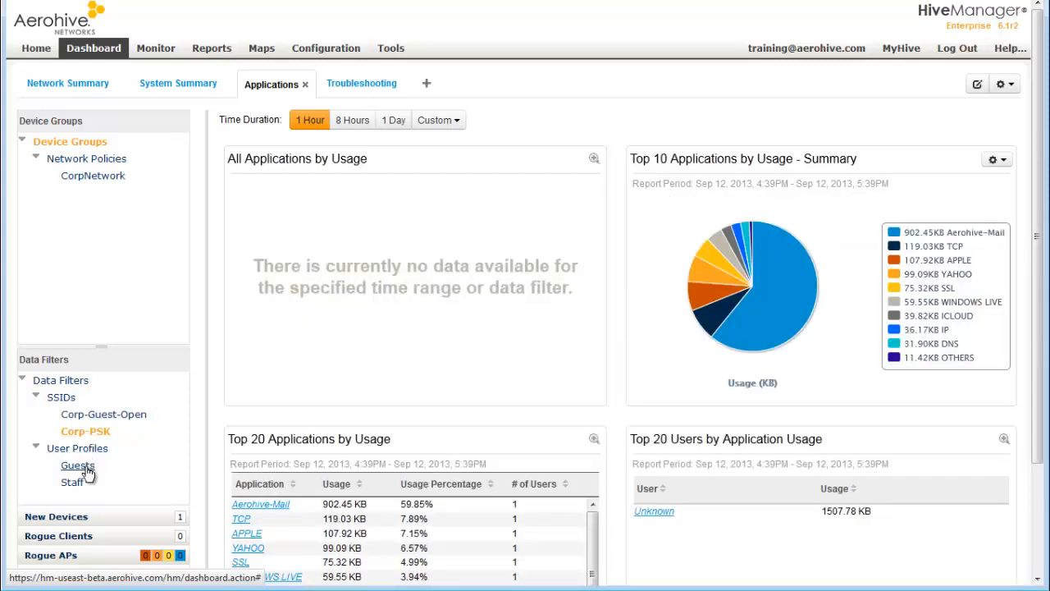
Filter the application usage charts and tables to the Staff user profile.
left_click(77, 466)
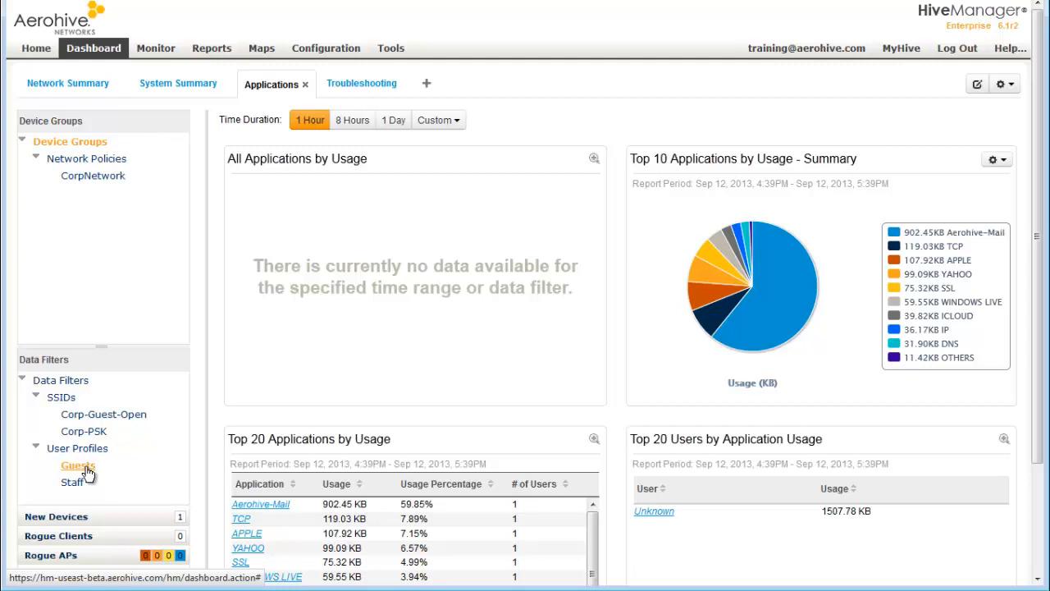
left_click(72, 483)
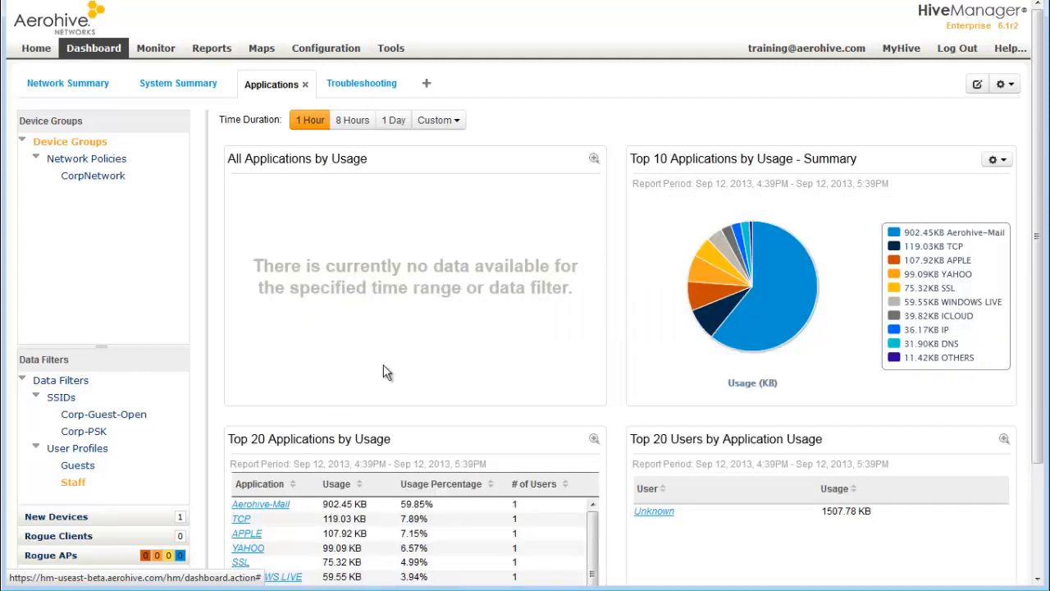
scroll("down", 3)
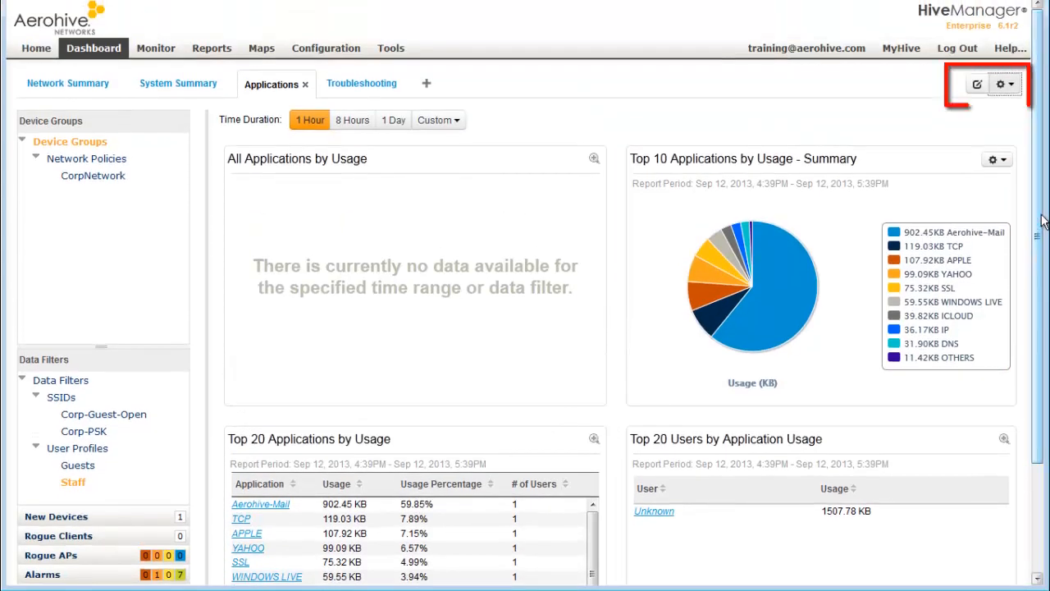
Add Top 20 Application Usage over Time and Top 20 Applications by Clients widgets and save the perspective.
left_click(975, 83)
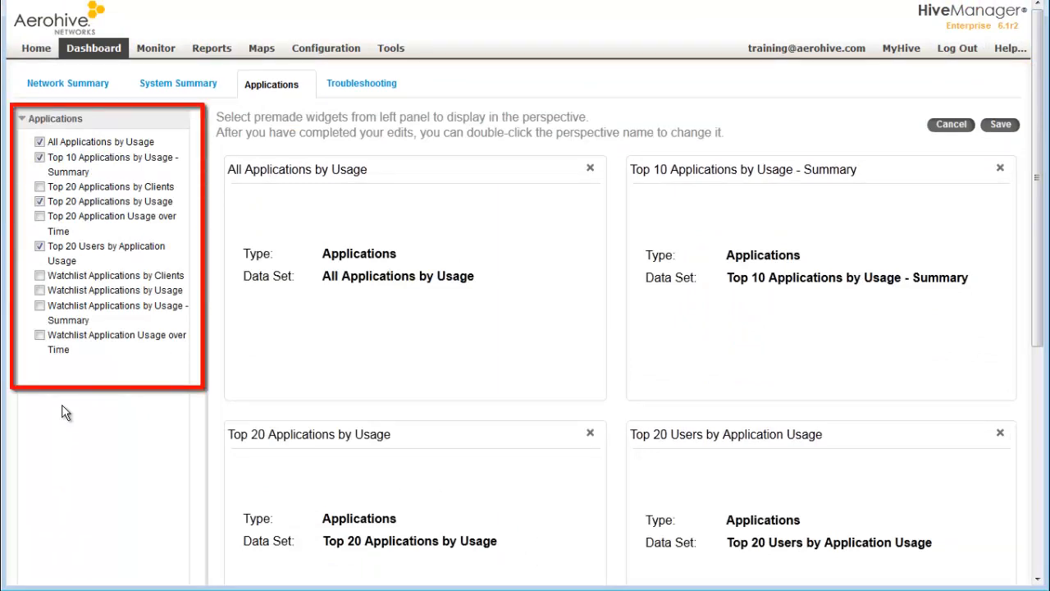
left_click(39, 217)
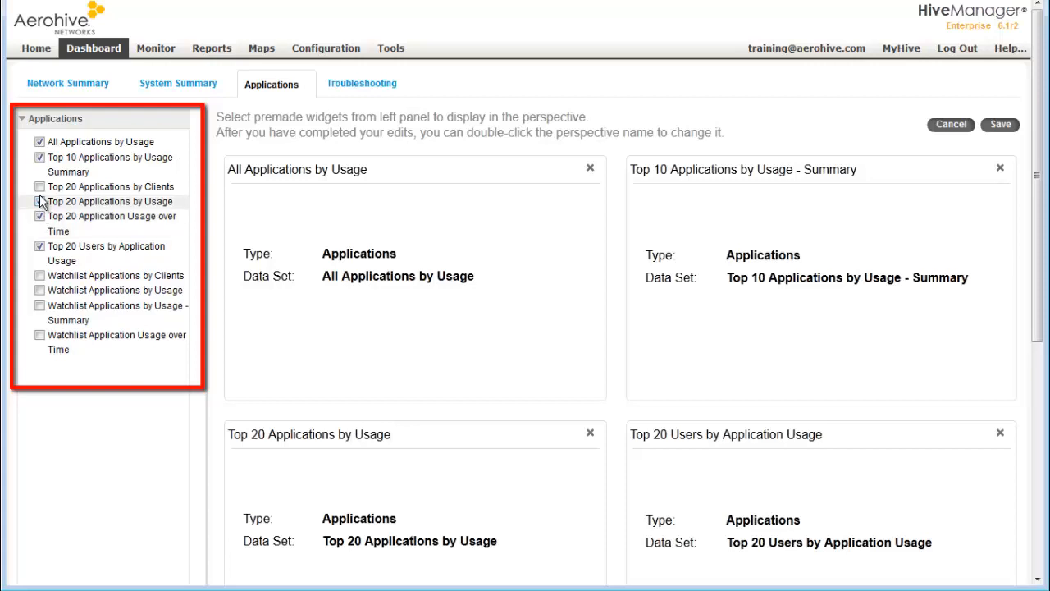
left_click(40, 187)
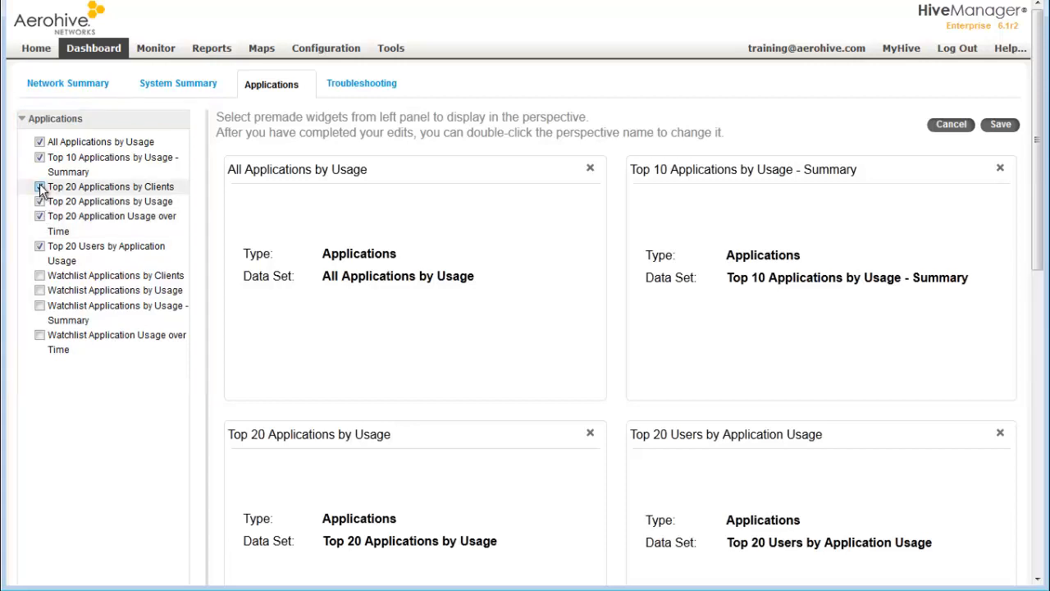
left_click(39, 187)
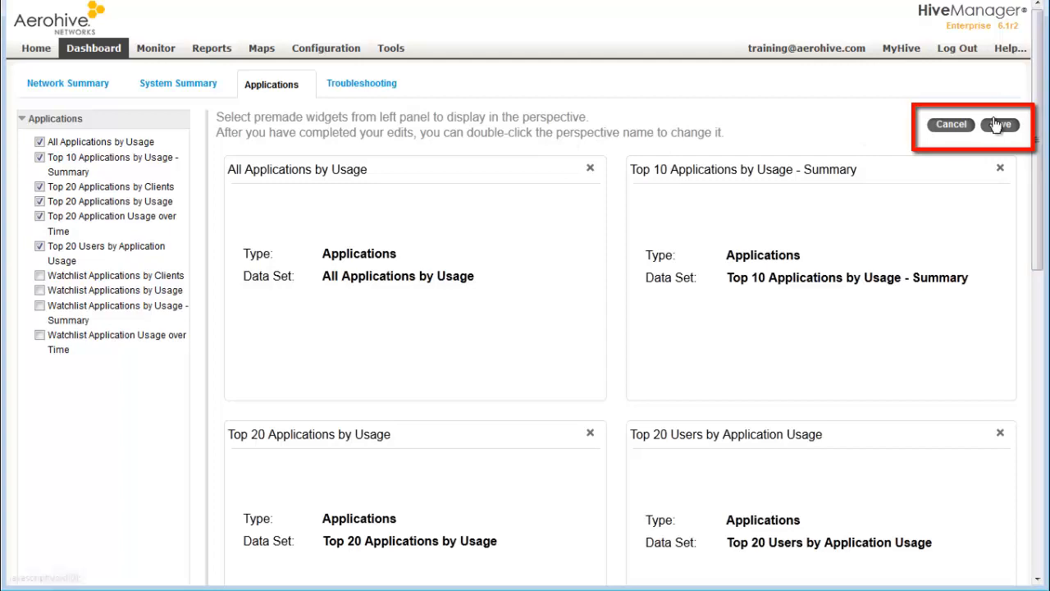
left_click(998, 125)
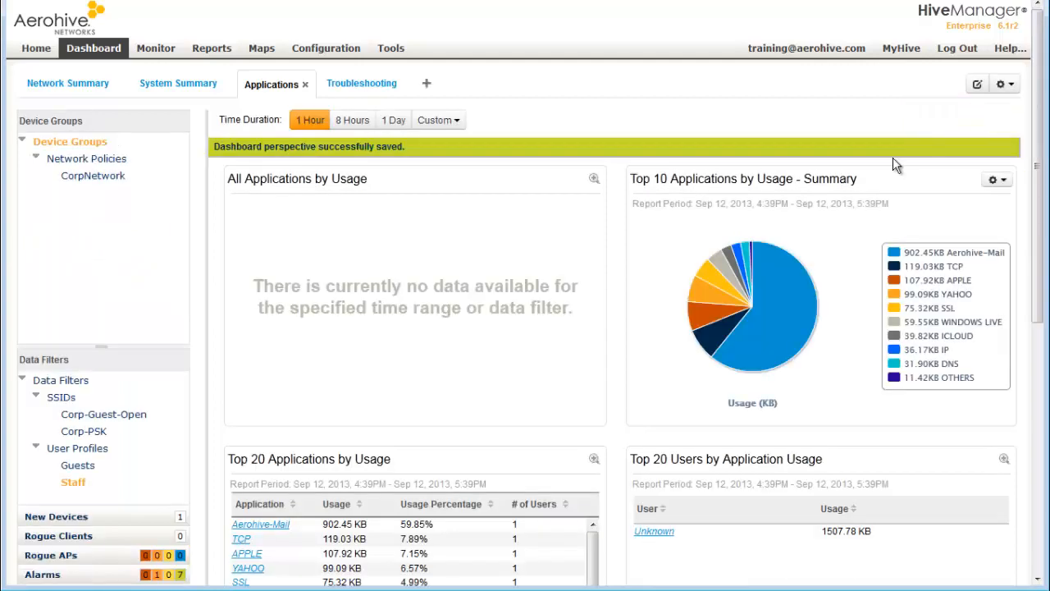
Scroll to the new usage-over-time chart and per-client application table for the Staff profile.
scroll("down", 3)
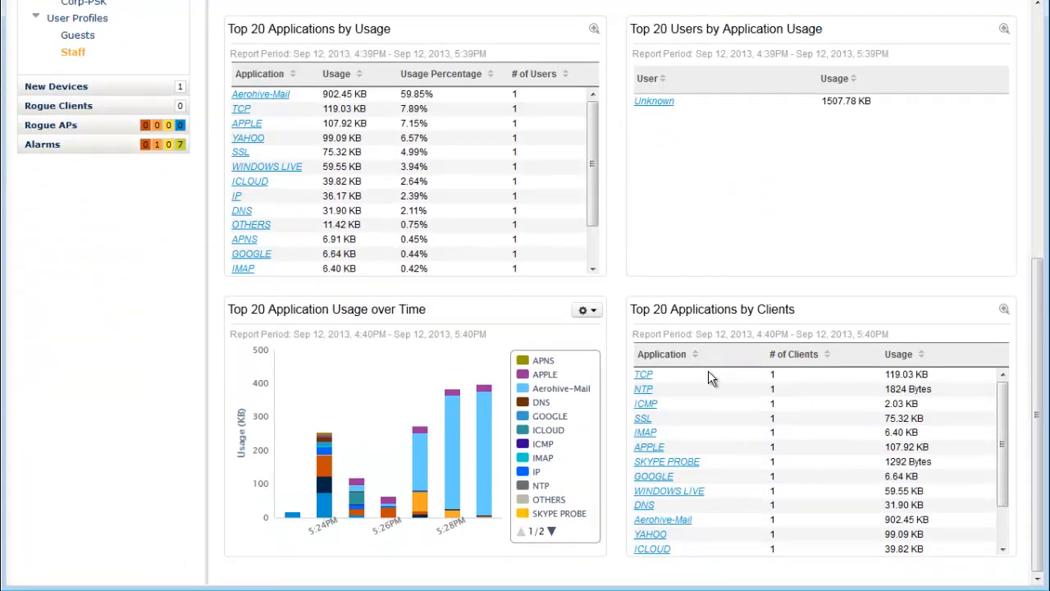
mouse_move(397, 541)
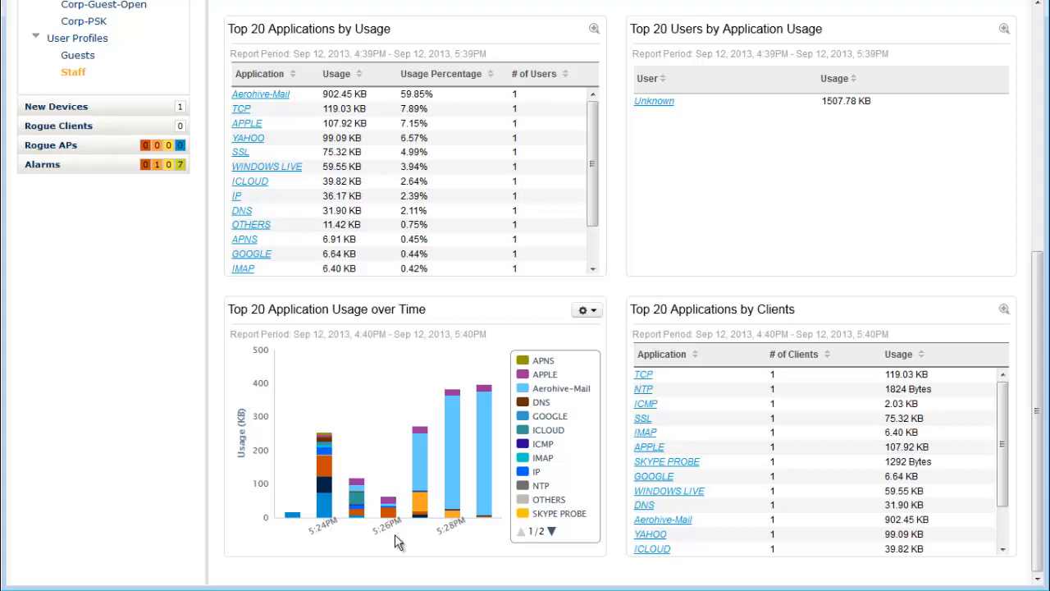
left_click(72, 72)
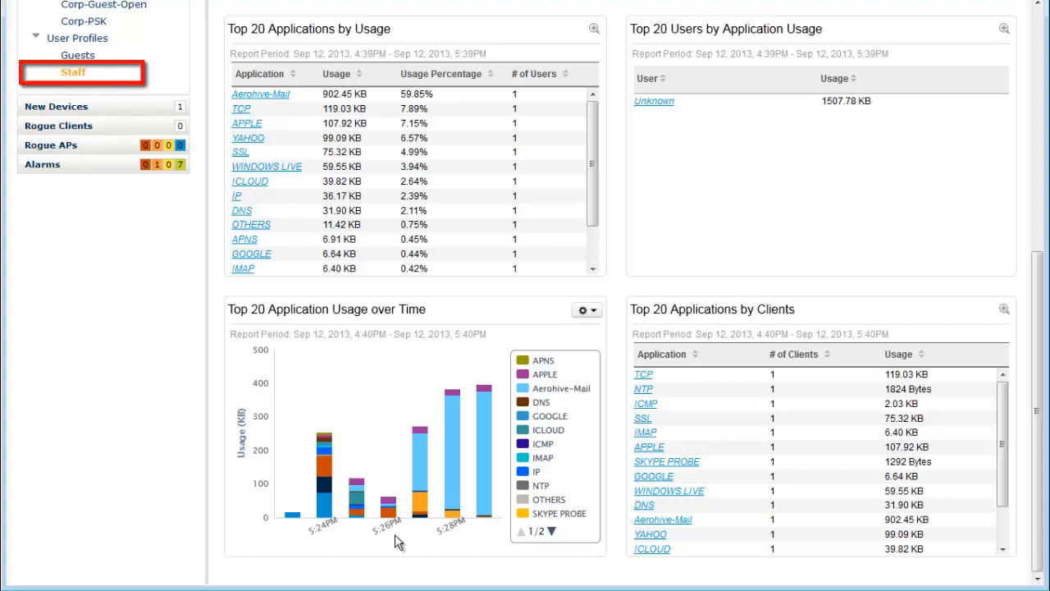